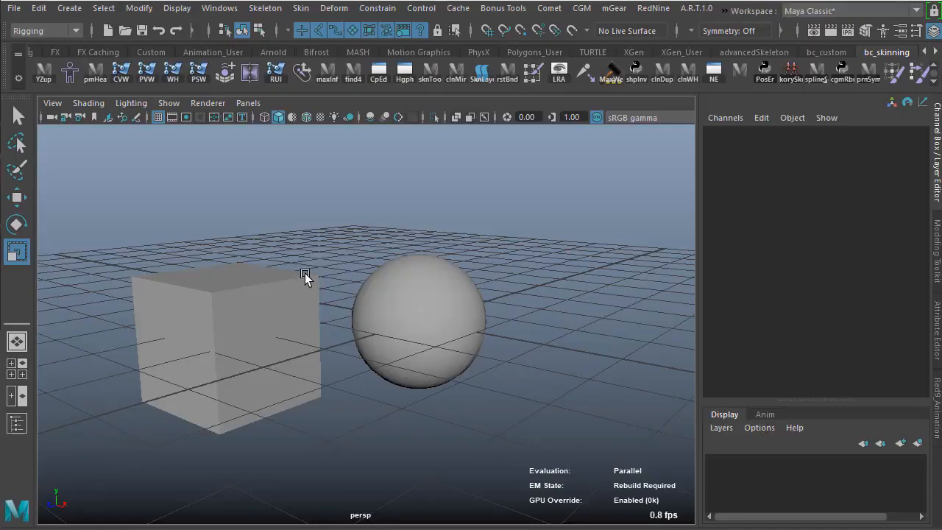
# Inspect the sphere, deselect, then select both the cube and the sphere
pyautogui.click(419, 321)
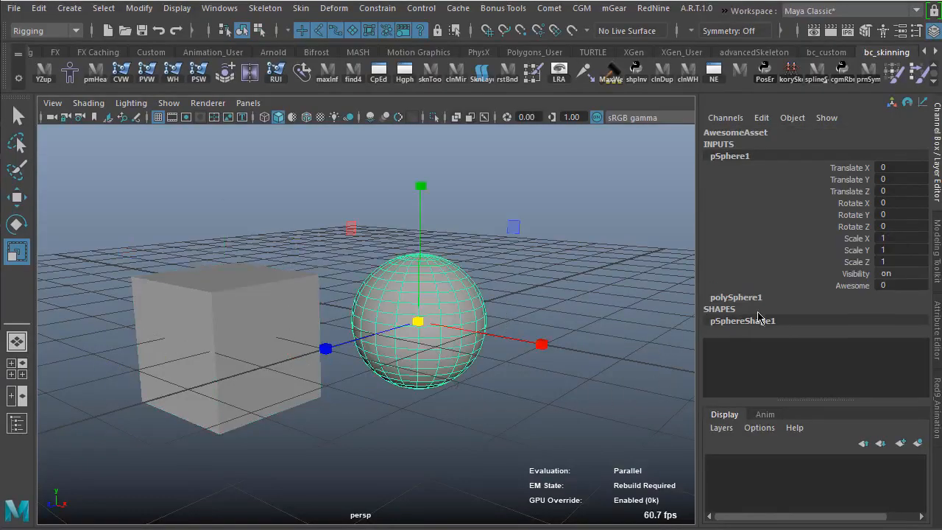
pyautogui.click(247, 217)
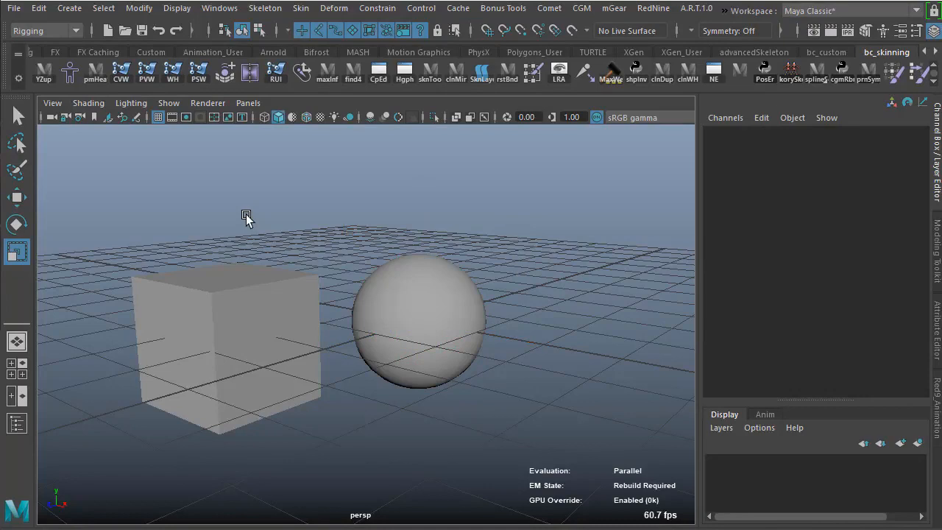
pyautogui.click(420, 320)
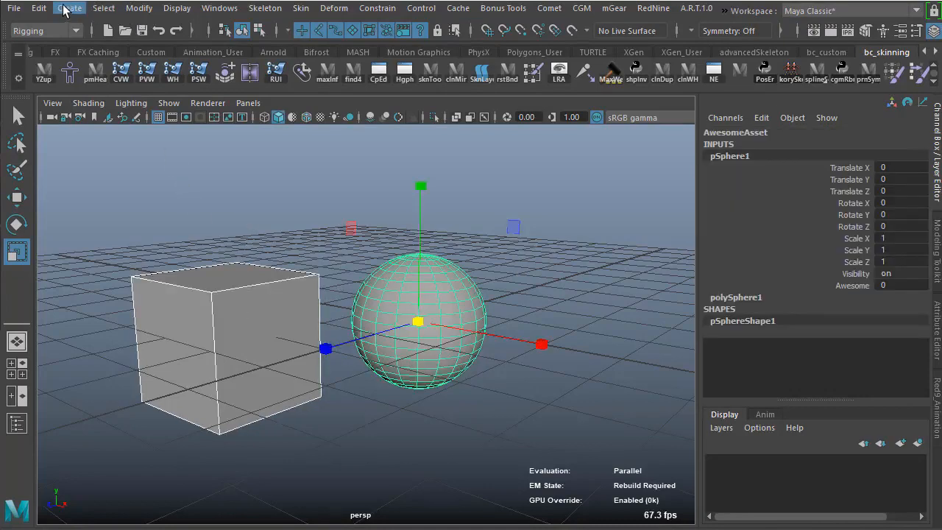
# Create an advanced asset named asset1 from the cube and sphere
pyautogui.click(69, 8)
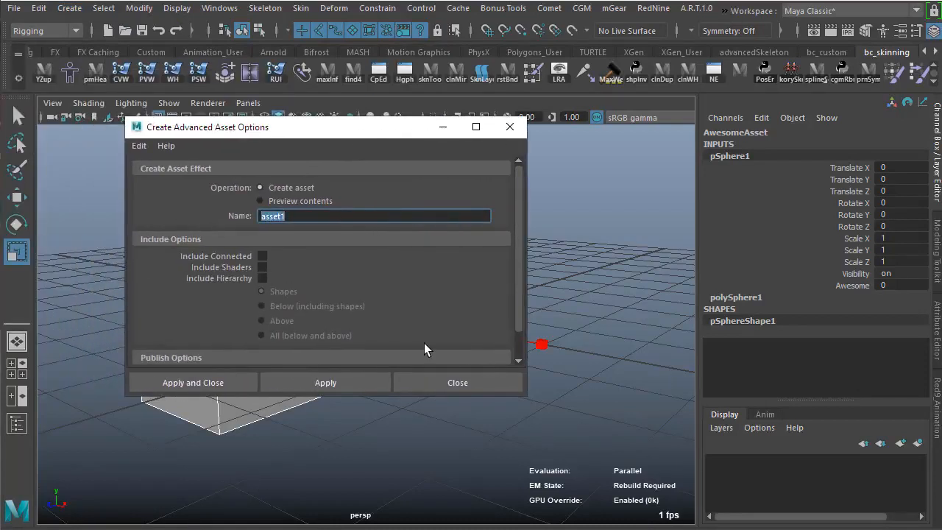
pyautogui.moveTo(379, 297)
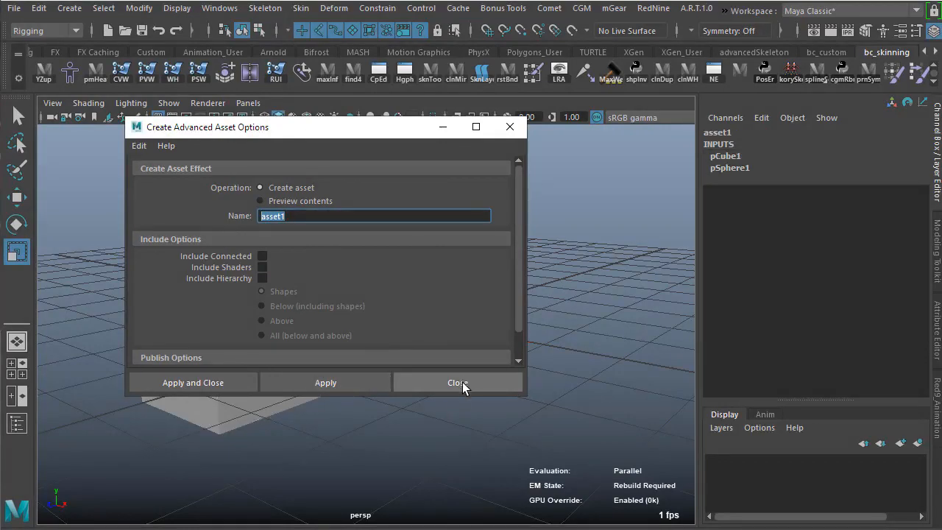
pyautogui.click(457, 382)
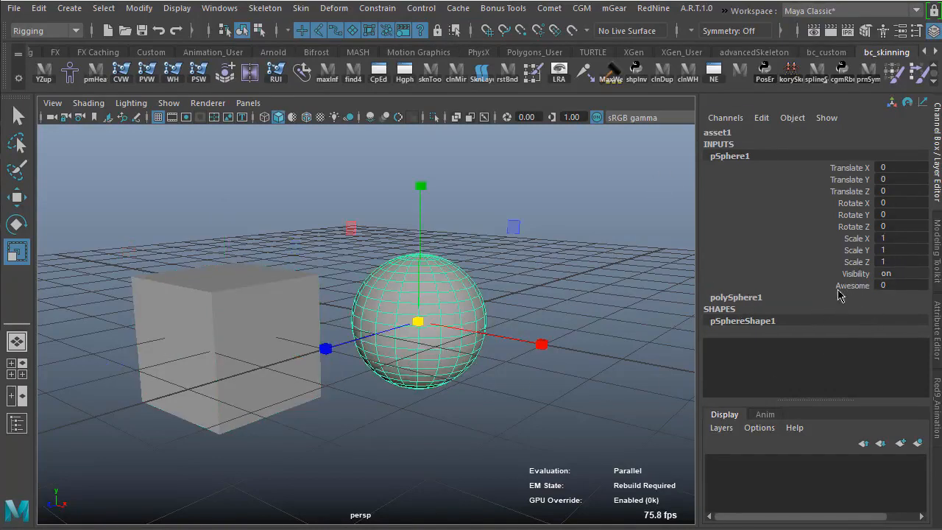
# Select the sphere's Awesome channel in the Channel Box
pyautogui.click(852, 286)
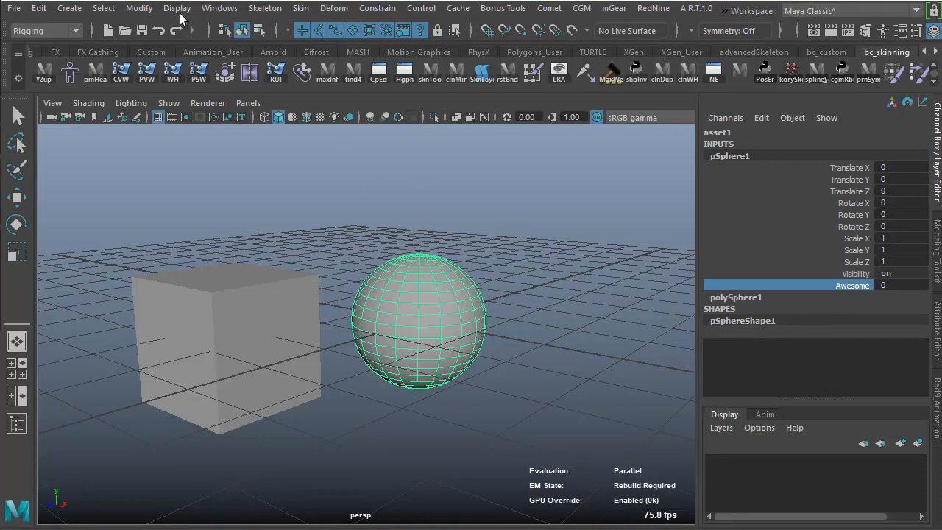
# Publish the selected Awesome channel to asset1, prefixed with the node name
pyautogui.click(139, 8)
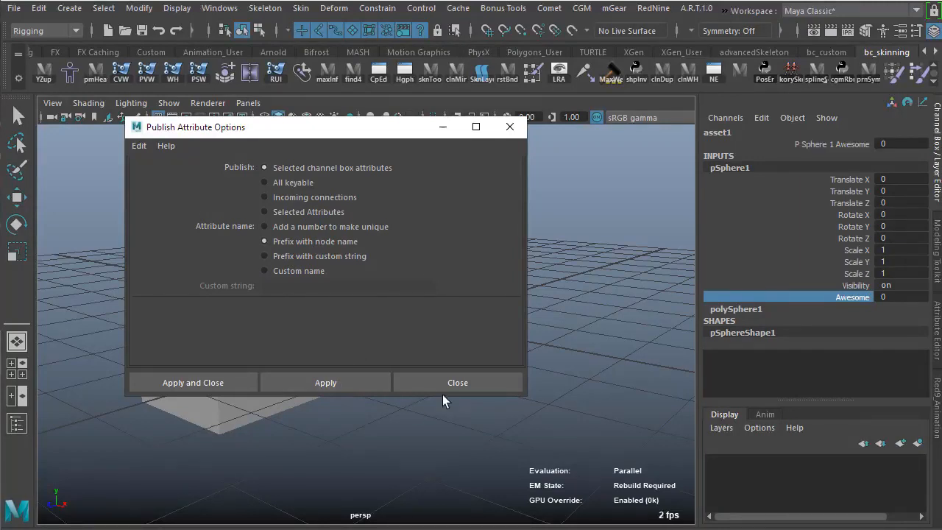
pyautogui.click(457, 382)
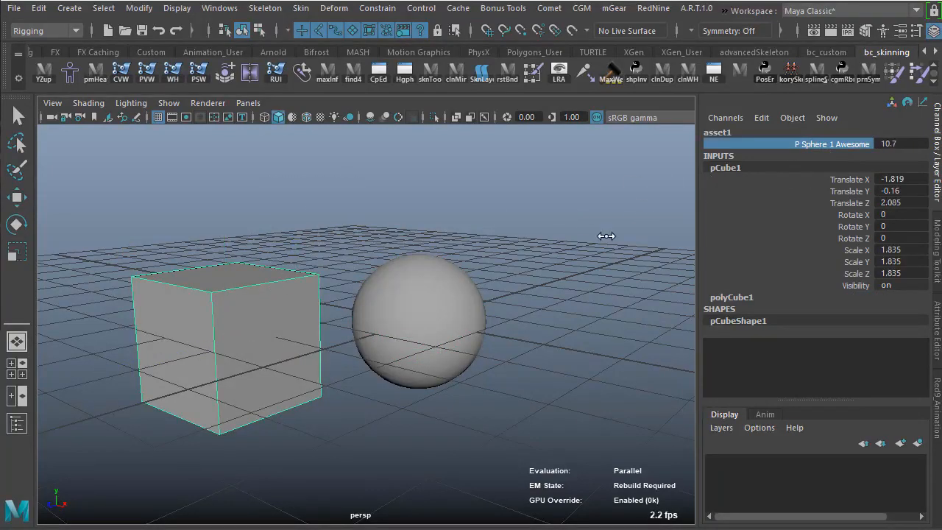
# Select the sphere to confirm its Awesome value reads -16.9
pyautogui.click(420, 323)
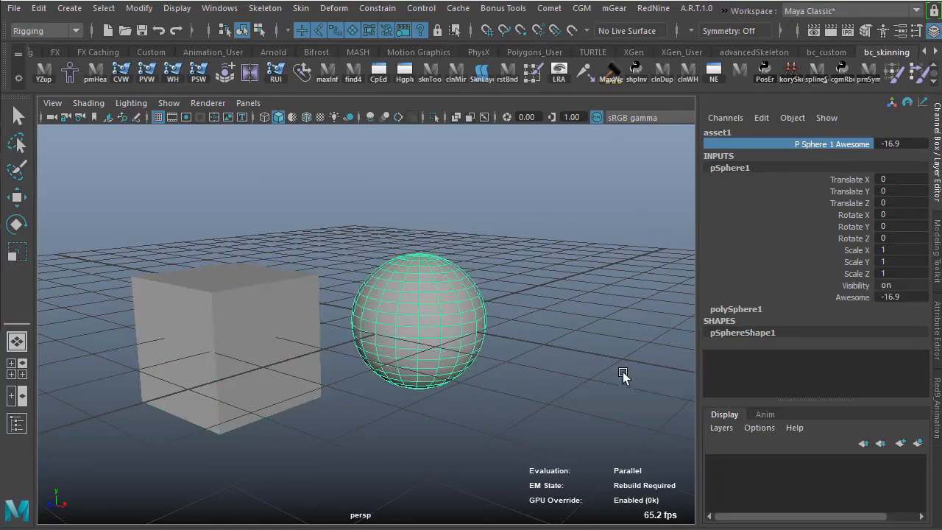
pyautogui.moveTo(355, 340)
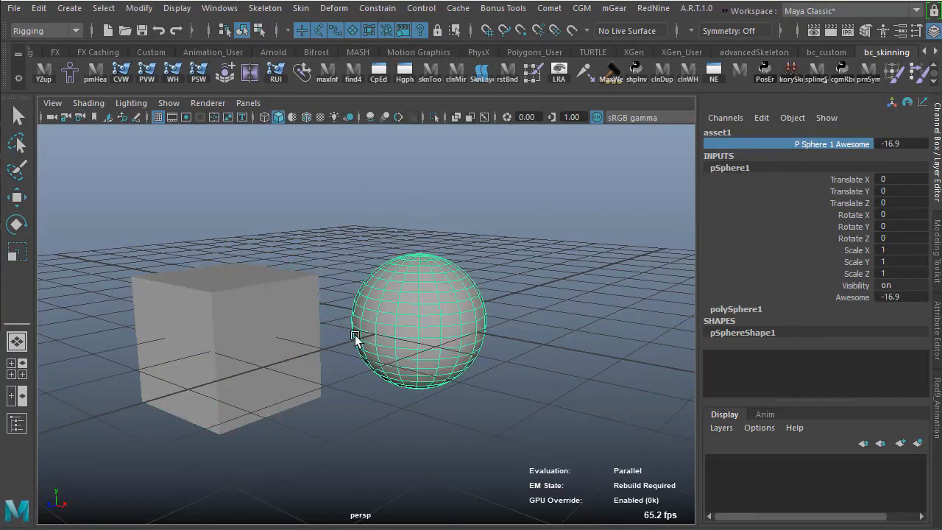
pyautogui.moveTo(498, 300)
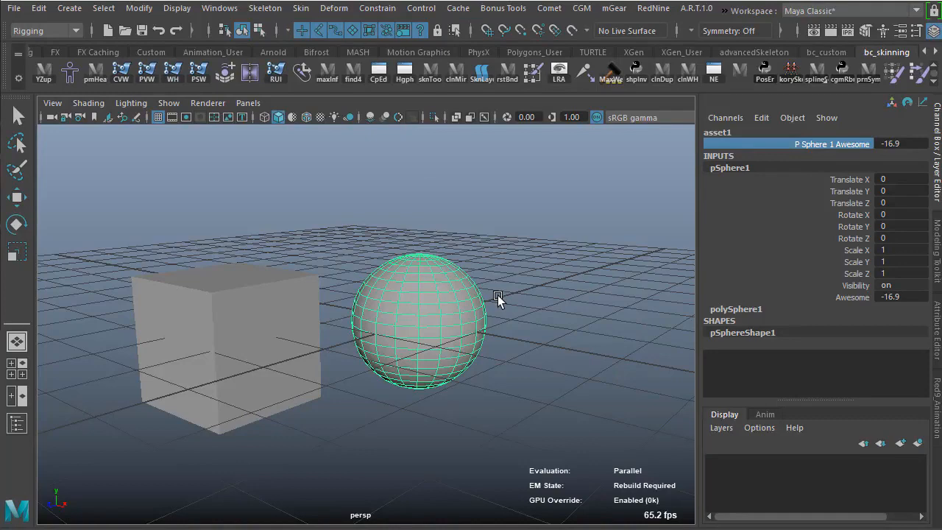
pyautogui.moveTo(586, 261)
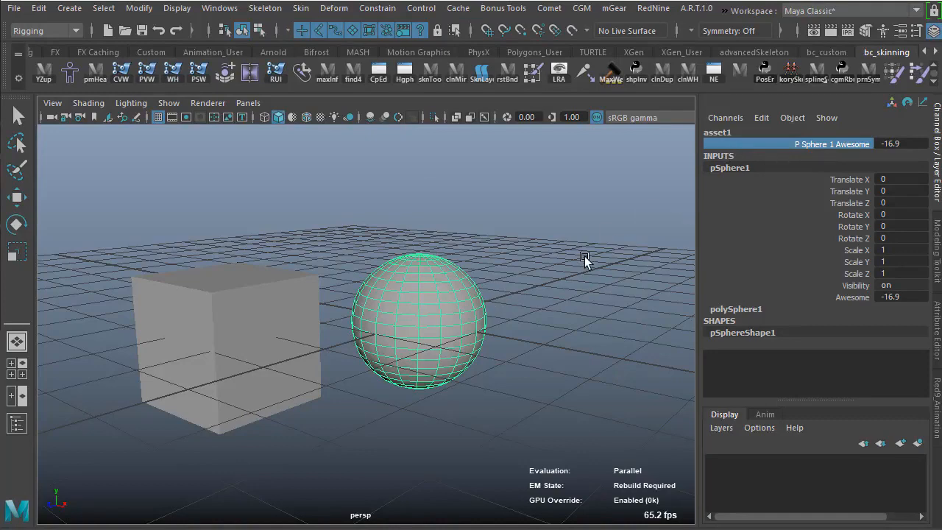